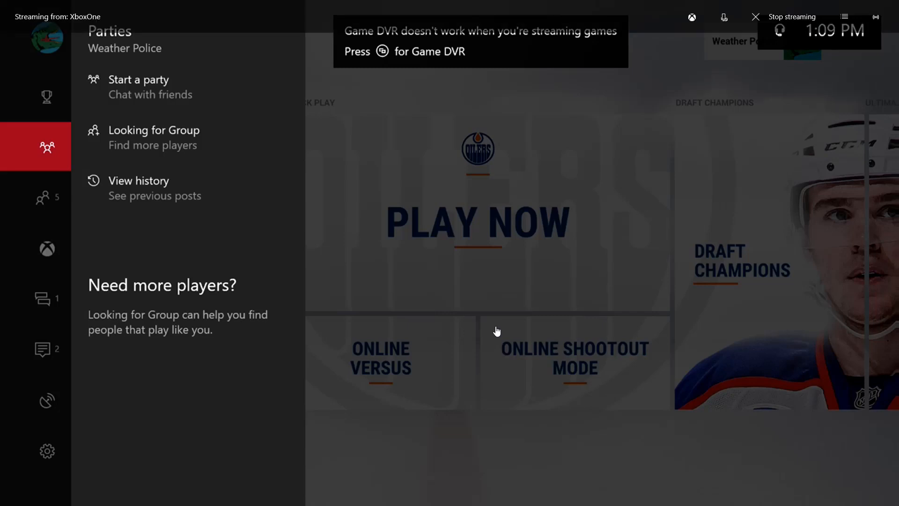
mouse_move(495, 327)
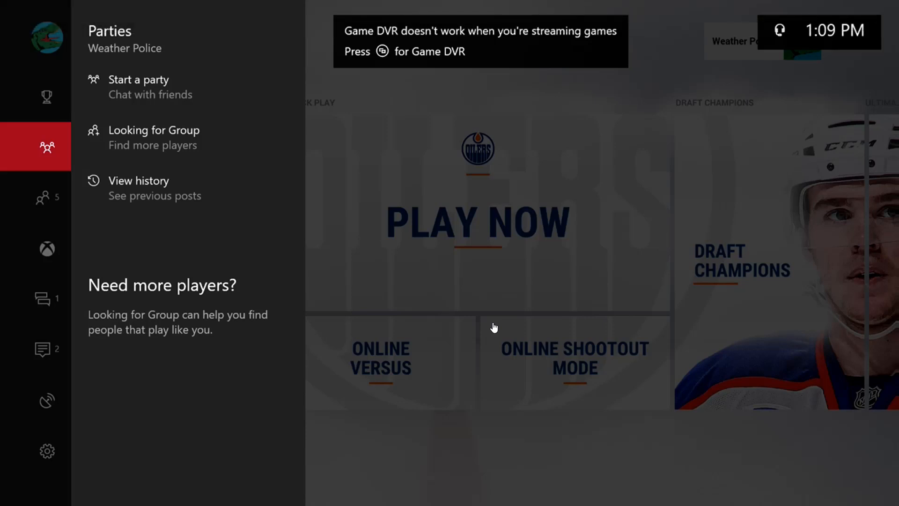
mouse_move(504, 305)
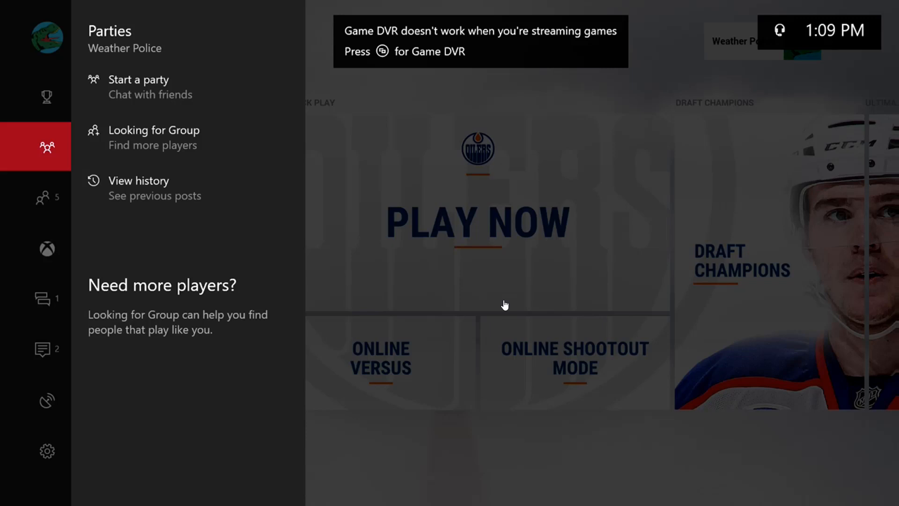
Step: Move through the guide's Friends, Home and Notifications tabs to reach the Mixer broadcasting panel
click(47, 197)
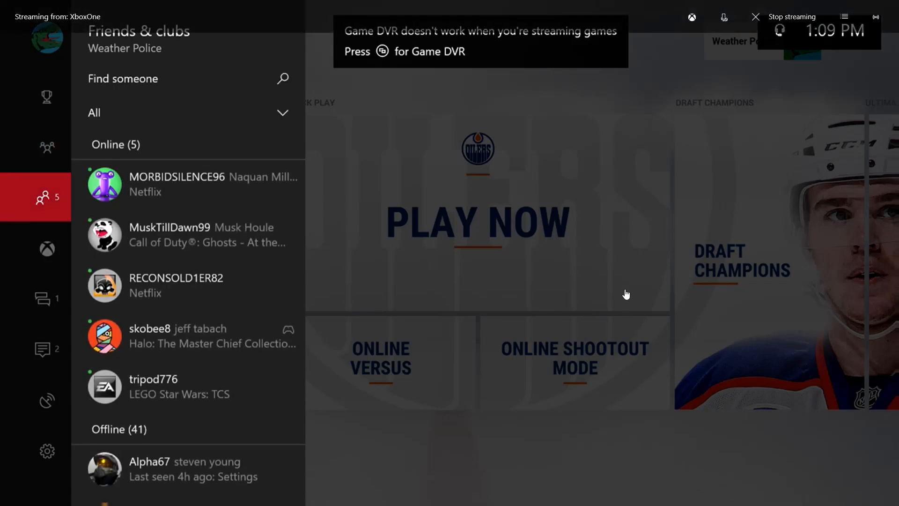
click(46, 247)
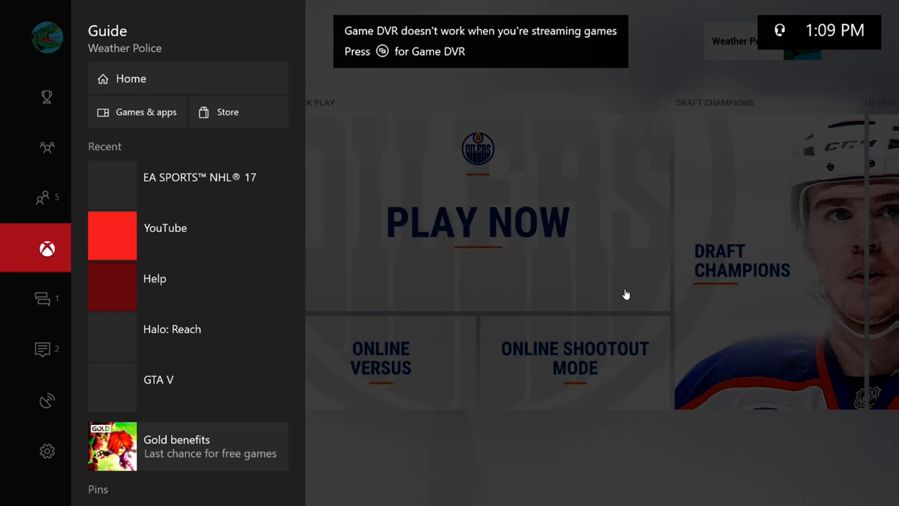
click(36, 348)
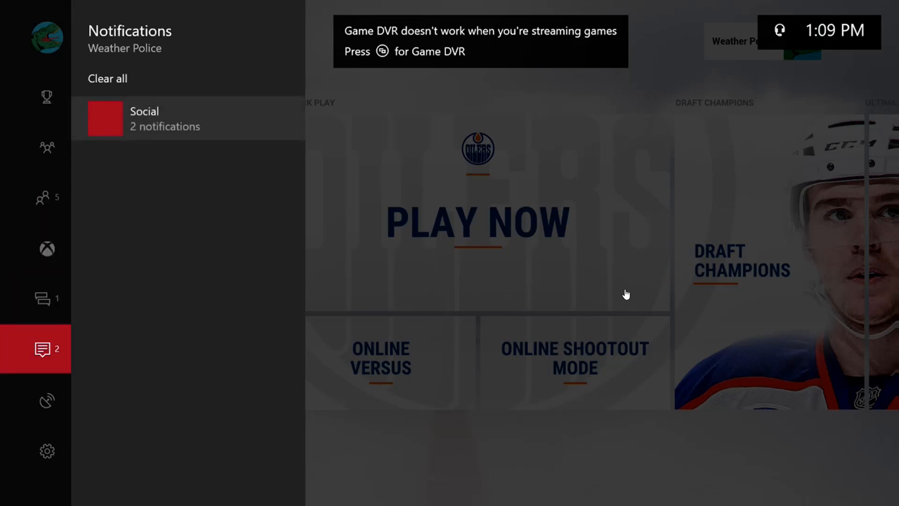
click(36, 400)
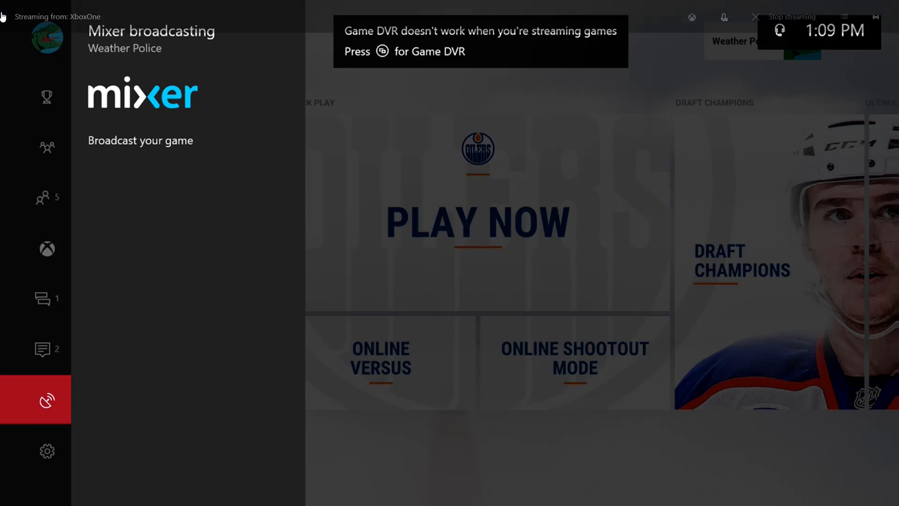
mouse_move(382, 174)
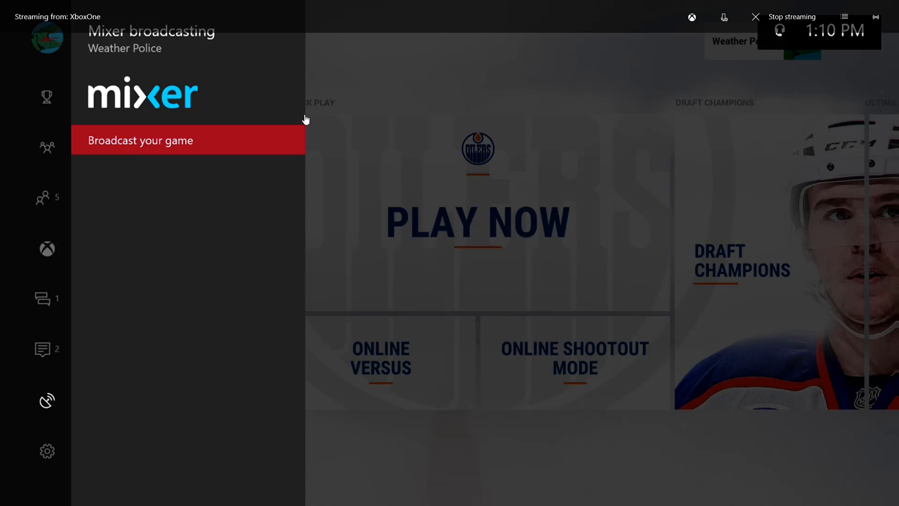
mouse_move(555, 180)
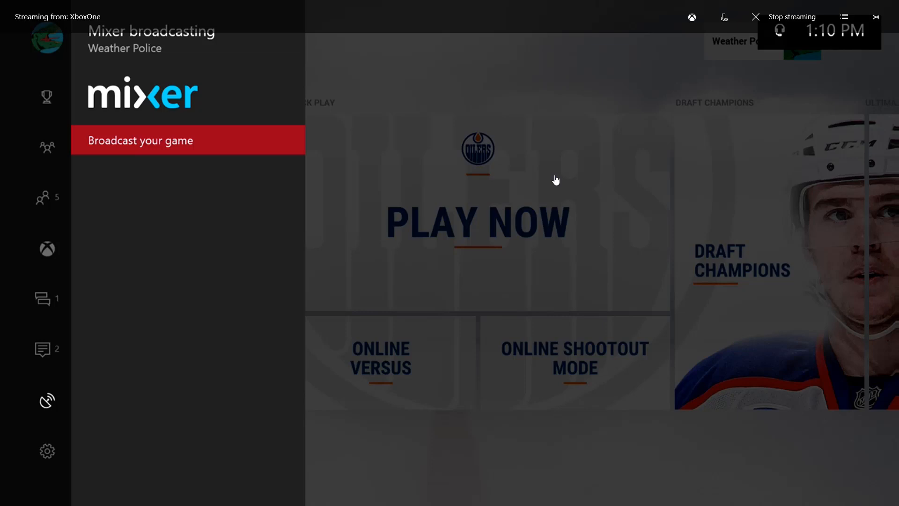
Step: Reach the Broadcasting preferences via Settings, showing mic on, volumes 5 and High video quality
click(47, 451)
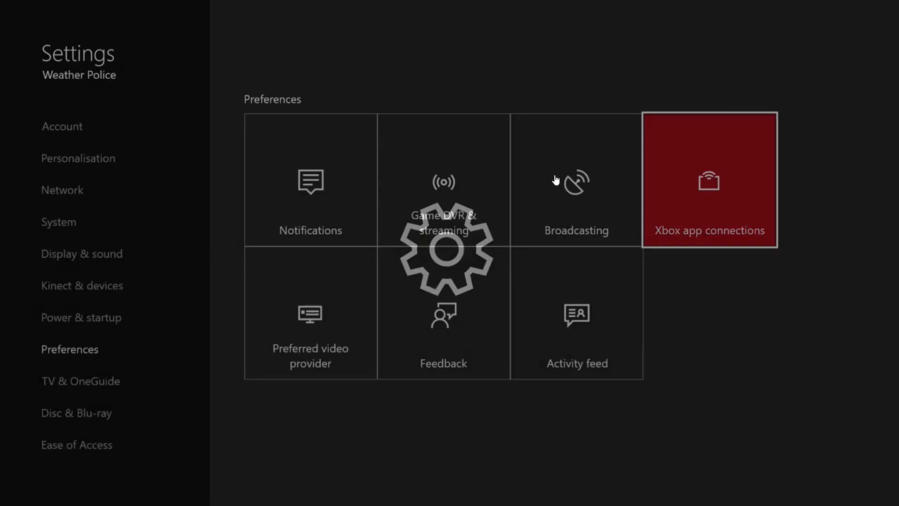
click(80, 317)
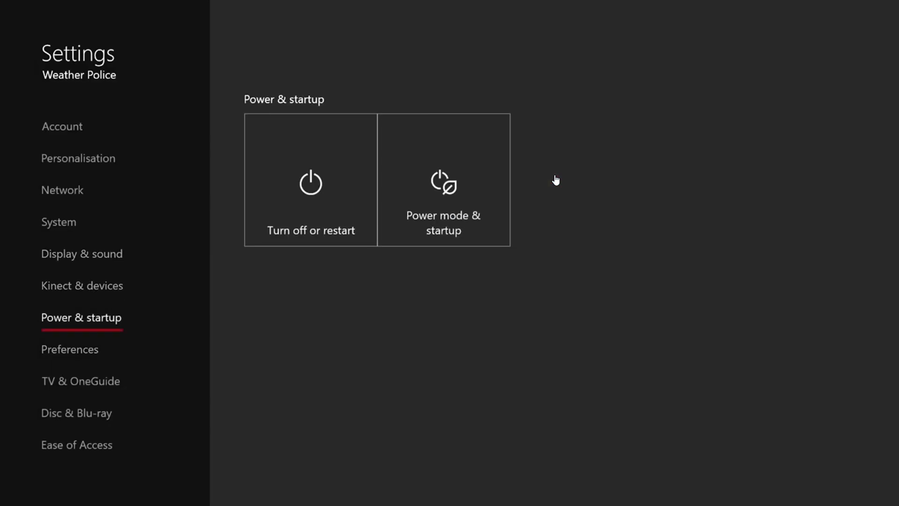
click(69, 350)
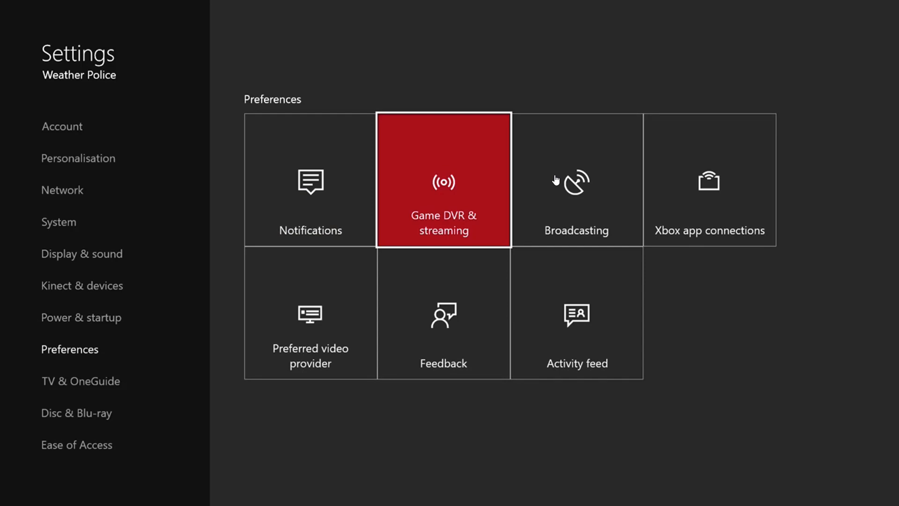
click(576, 180)
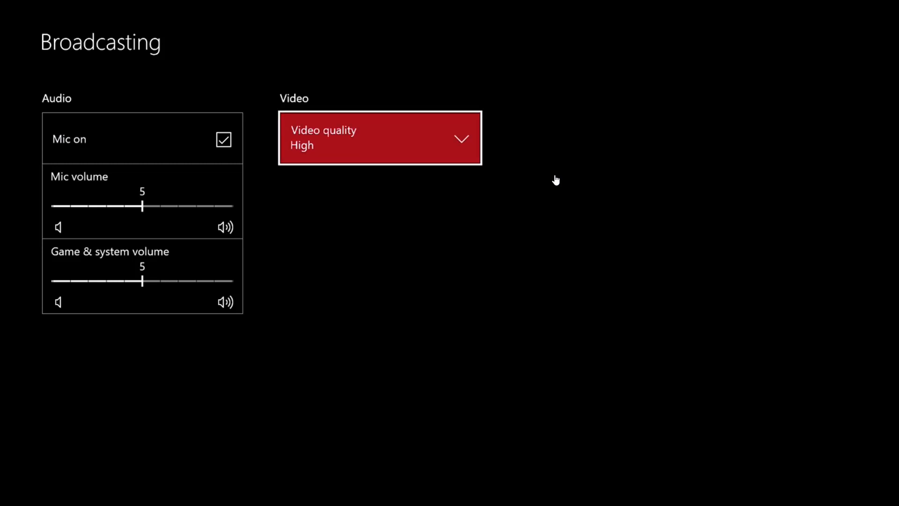
Step: Back out of Broadcasting to Preferences and show the Kinect & devices category
key(Up)
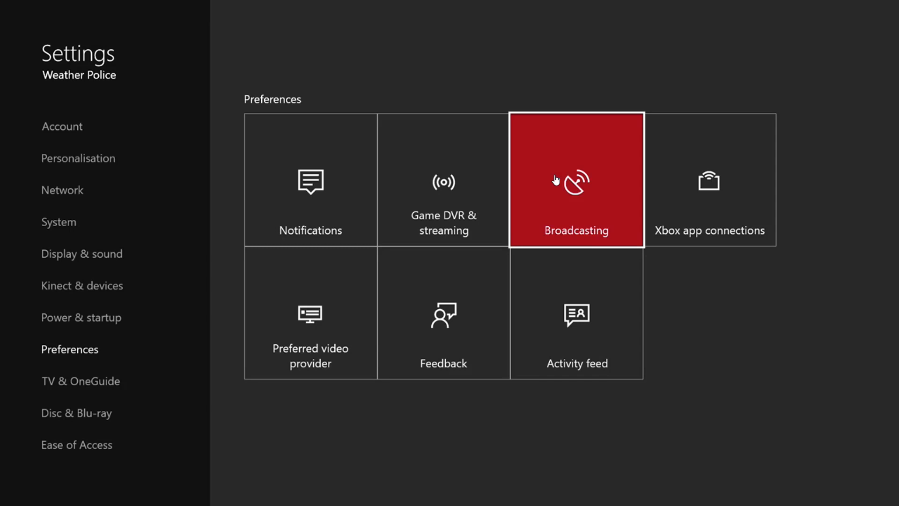
click(83, 285)
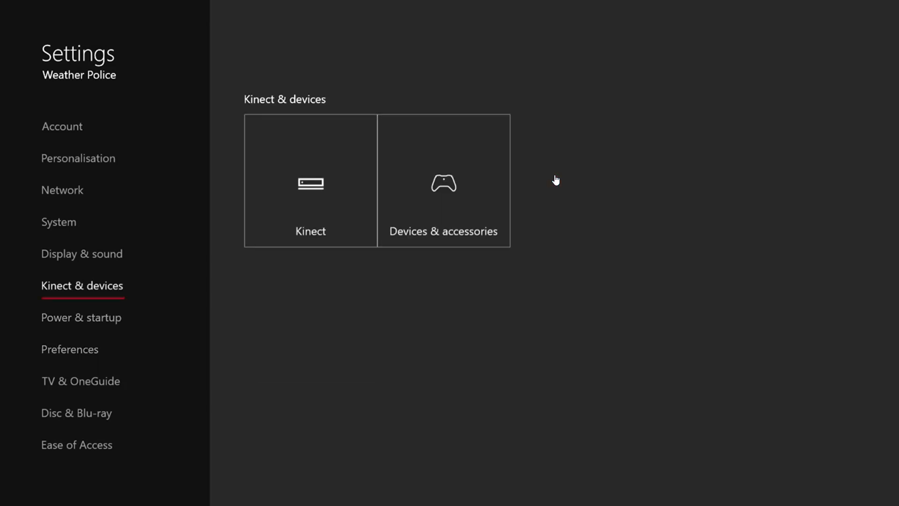
Step: Go via Display & sound and System to the Storage page showing 90.6% used, 34.2 GB free
click(81, 254)
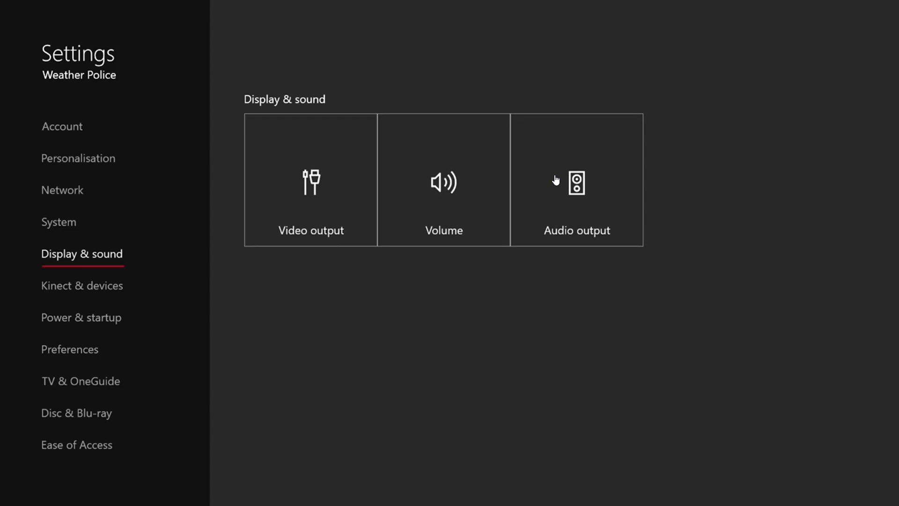
click(58, 222)
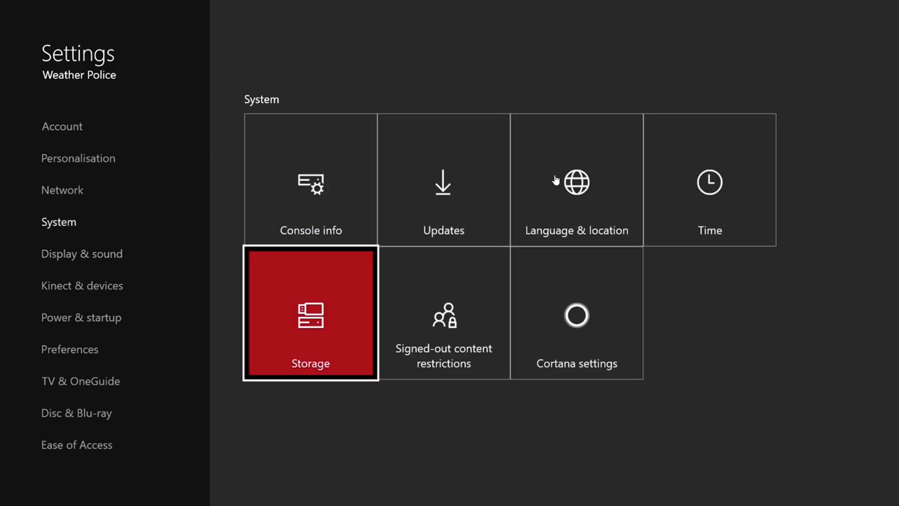
click(311, 313)
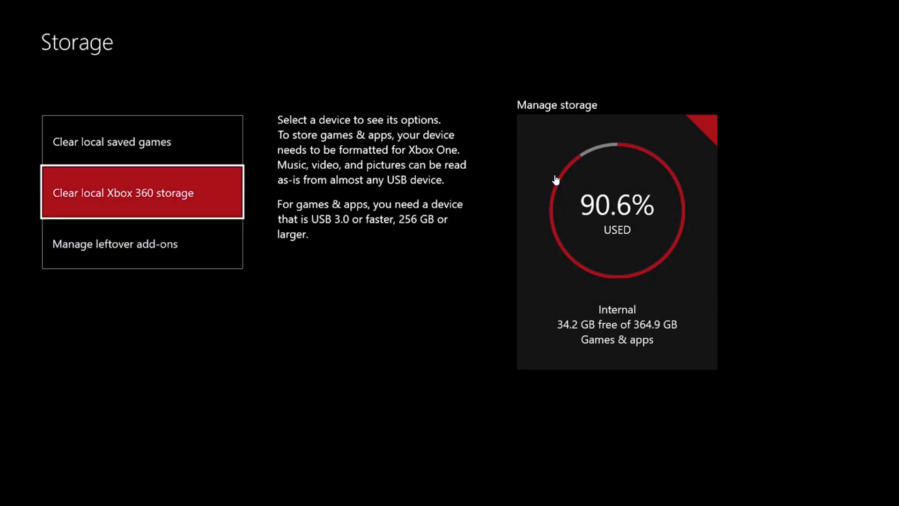
Step: Return to the Mixer broadcasting panel warning that PC game streaming must be off
click(142, 192)
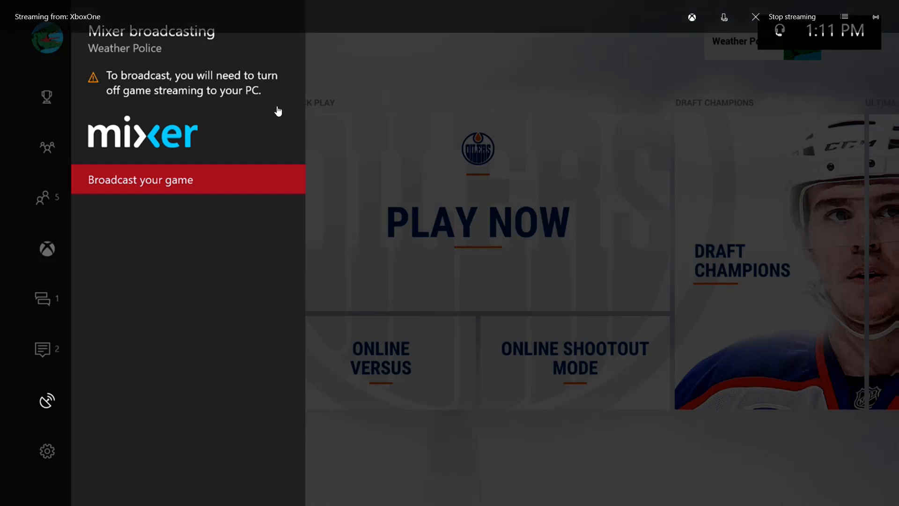
mouse_move(199, 205)
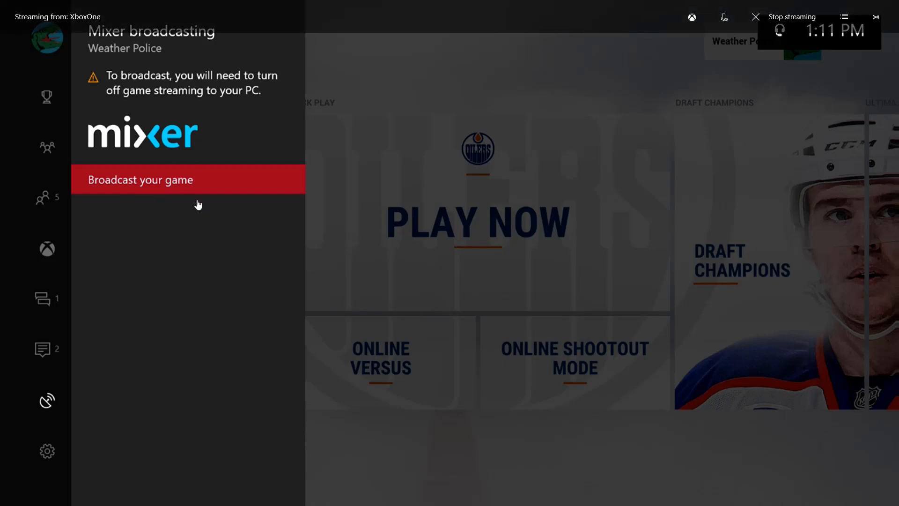